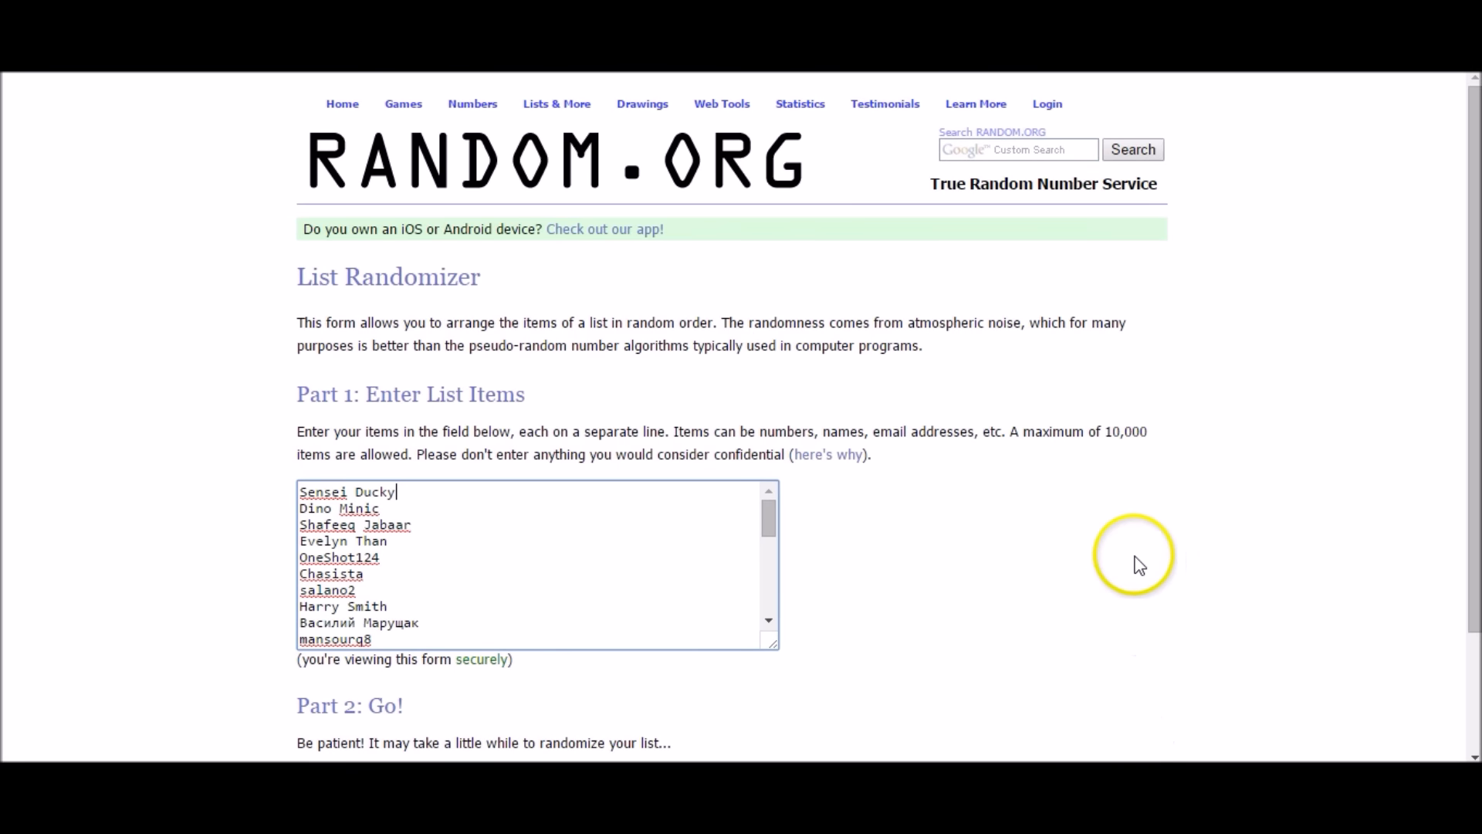
- Review the entrant names, randomize the list, then reshuffle it twice more
{"action": "left_click_drag", "start_coordinate": [769, 512], "coordinate": [769, 546]}
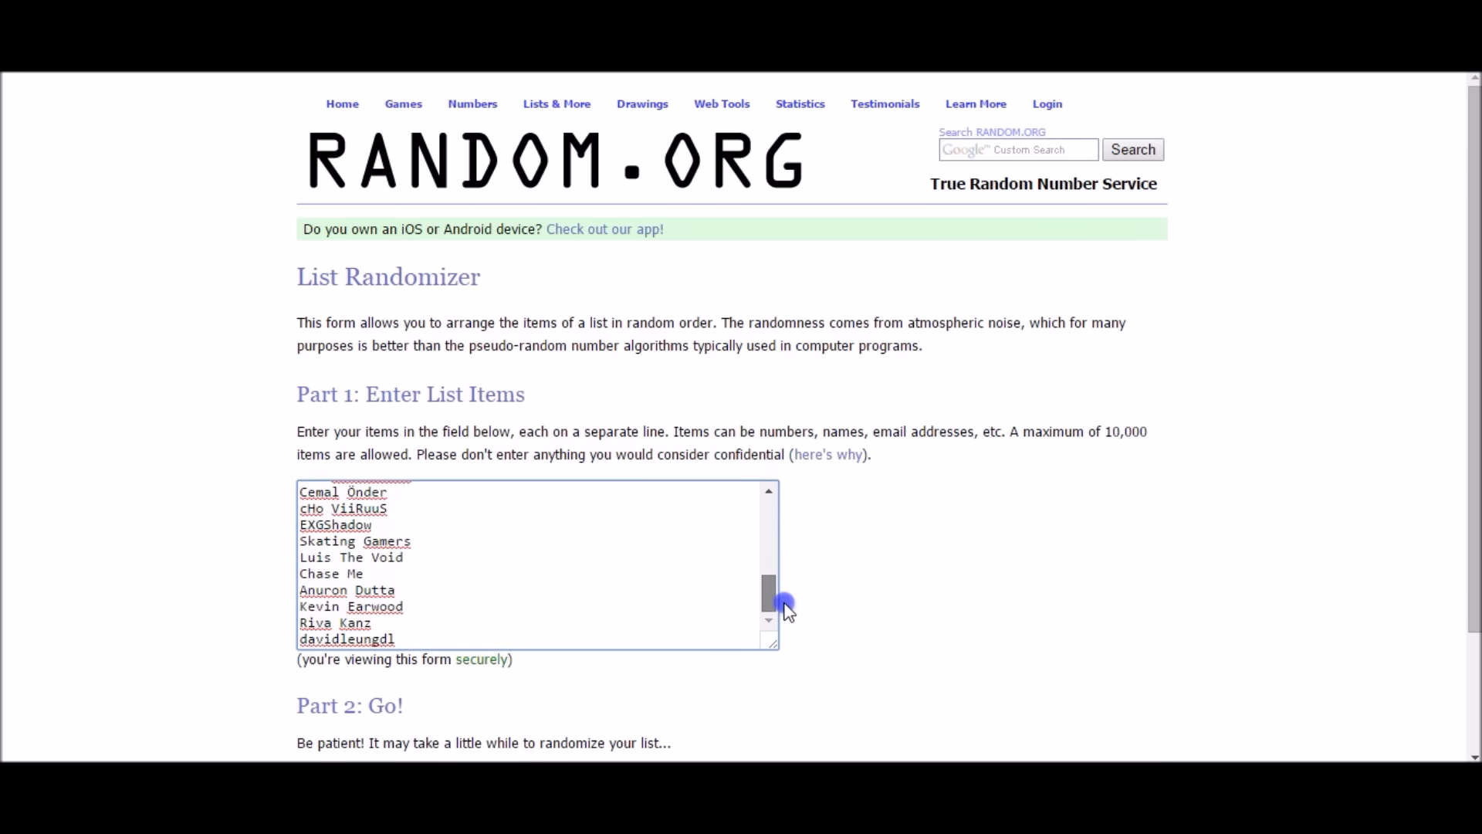
{"action": "left_click_drag", "start_coordinate": [786, 606], "coordinate": [769, 520]}
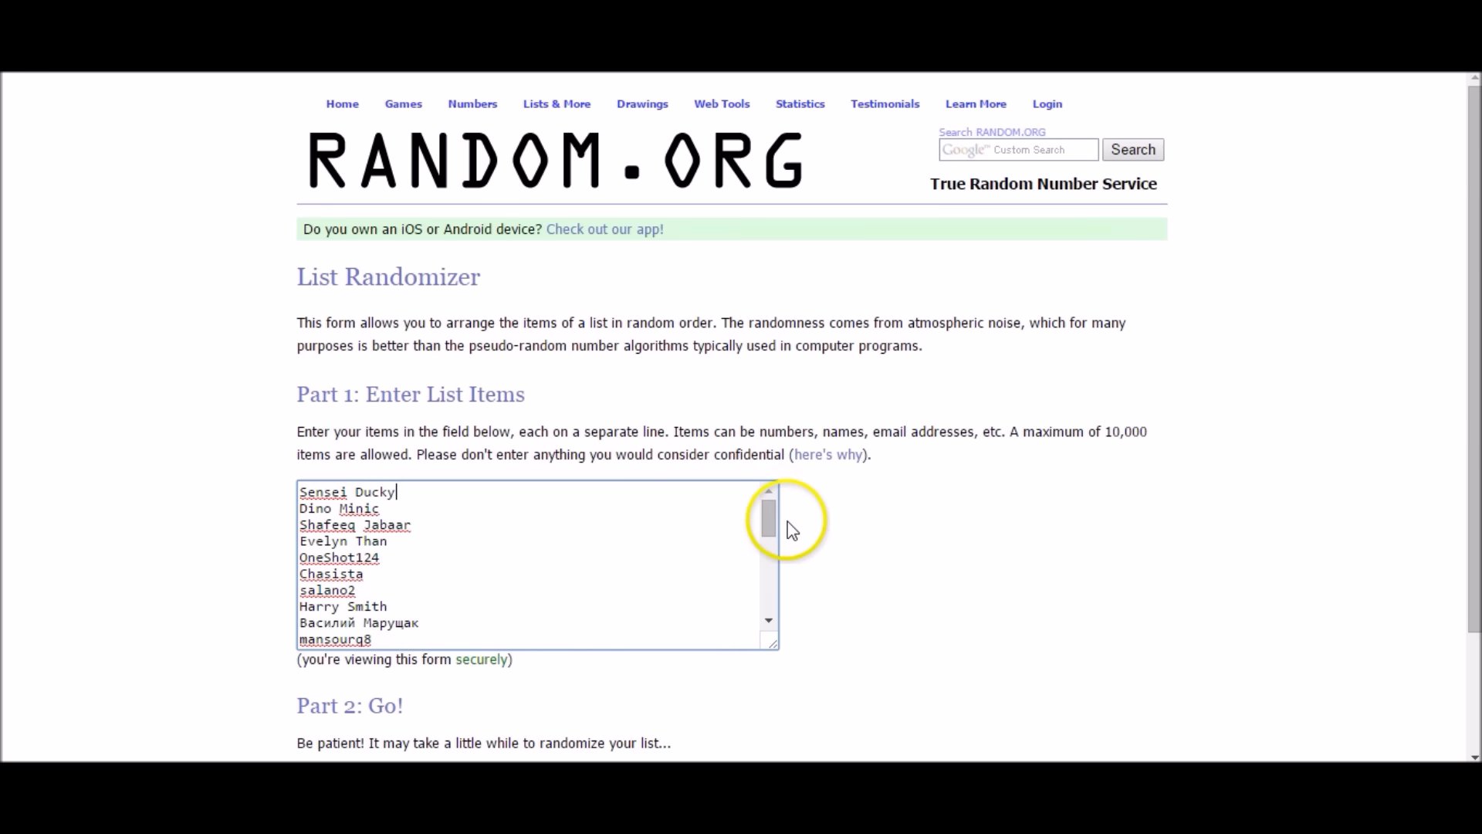
{"action": "mouse_move", "coordinate": [874, 520]}
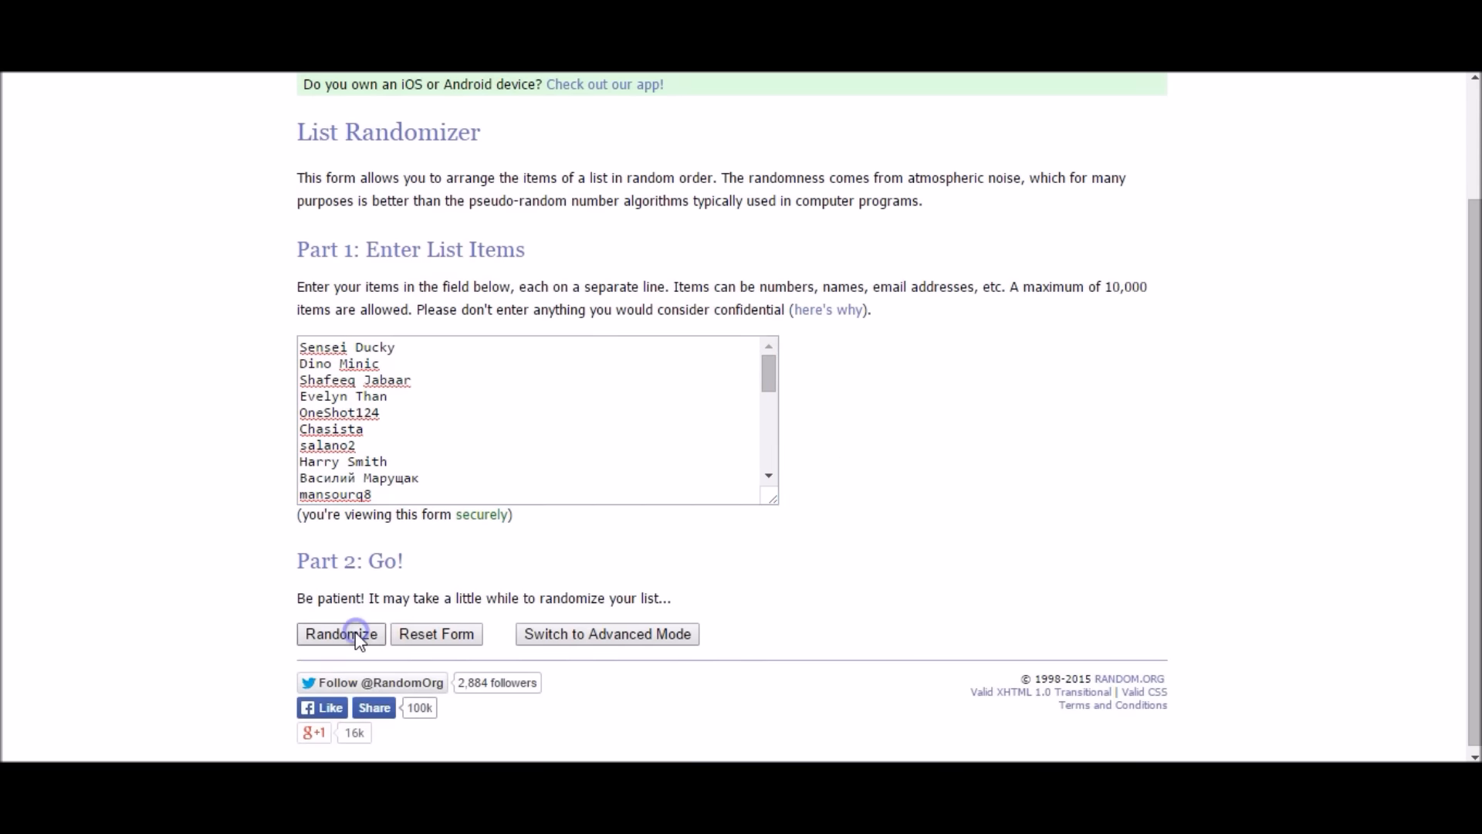
{"action": "left_click", "coordinate": [340, 633]}
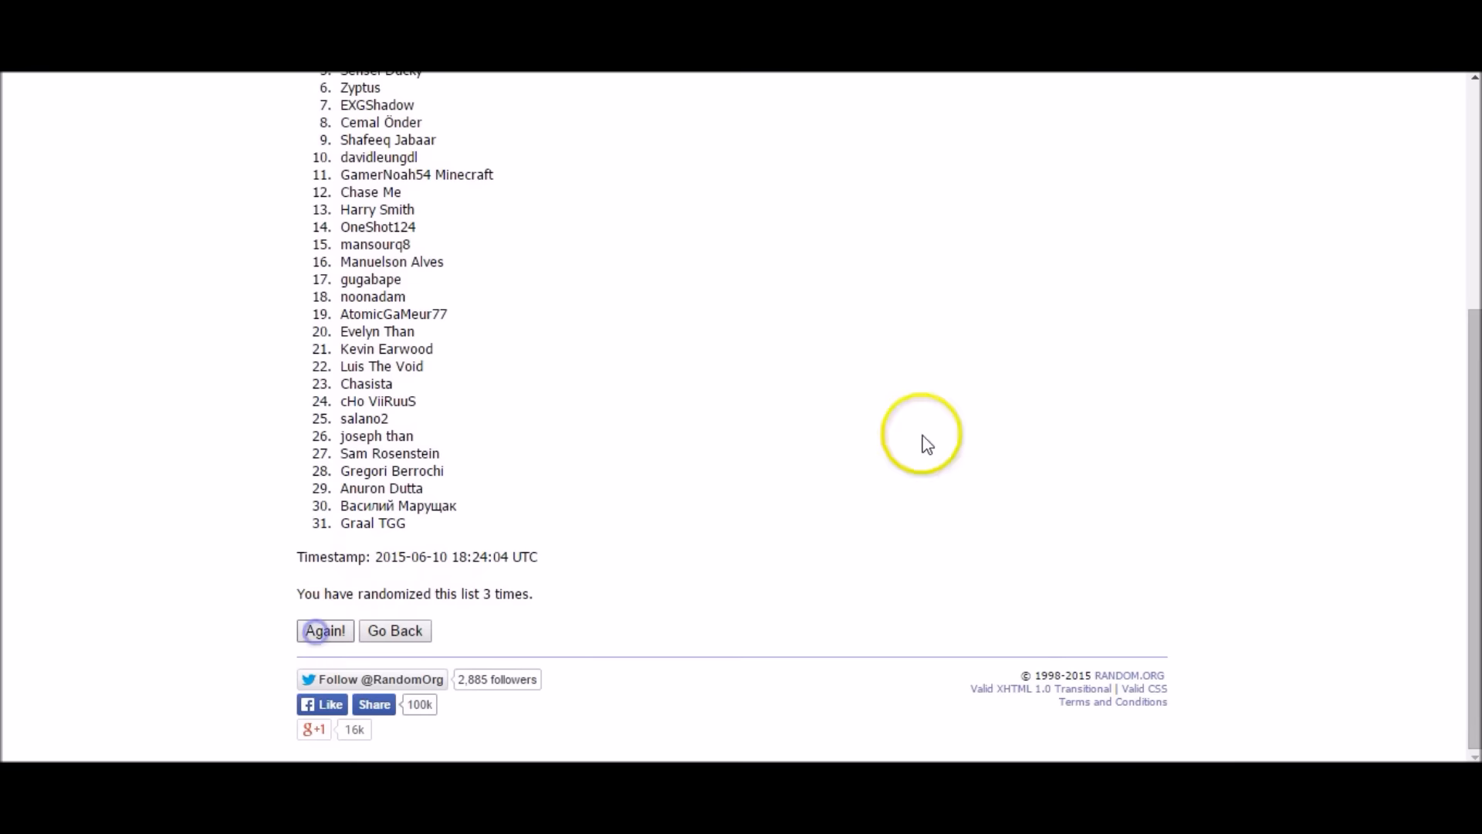
{"action": "left_click", "coordinate": [325, 630]}
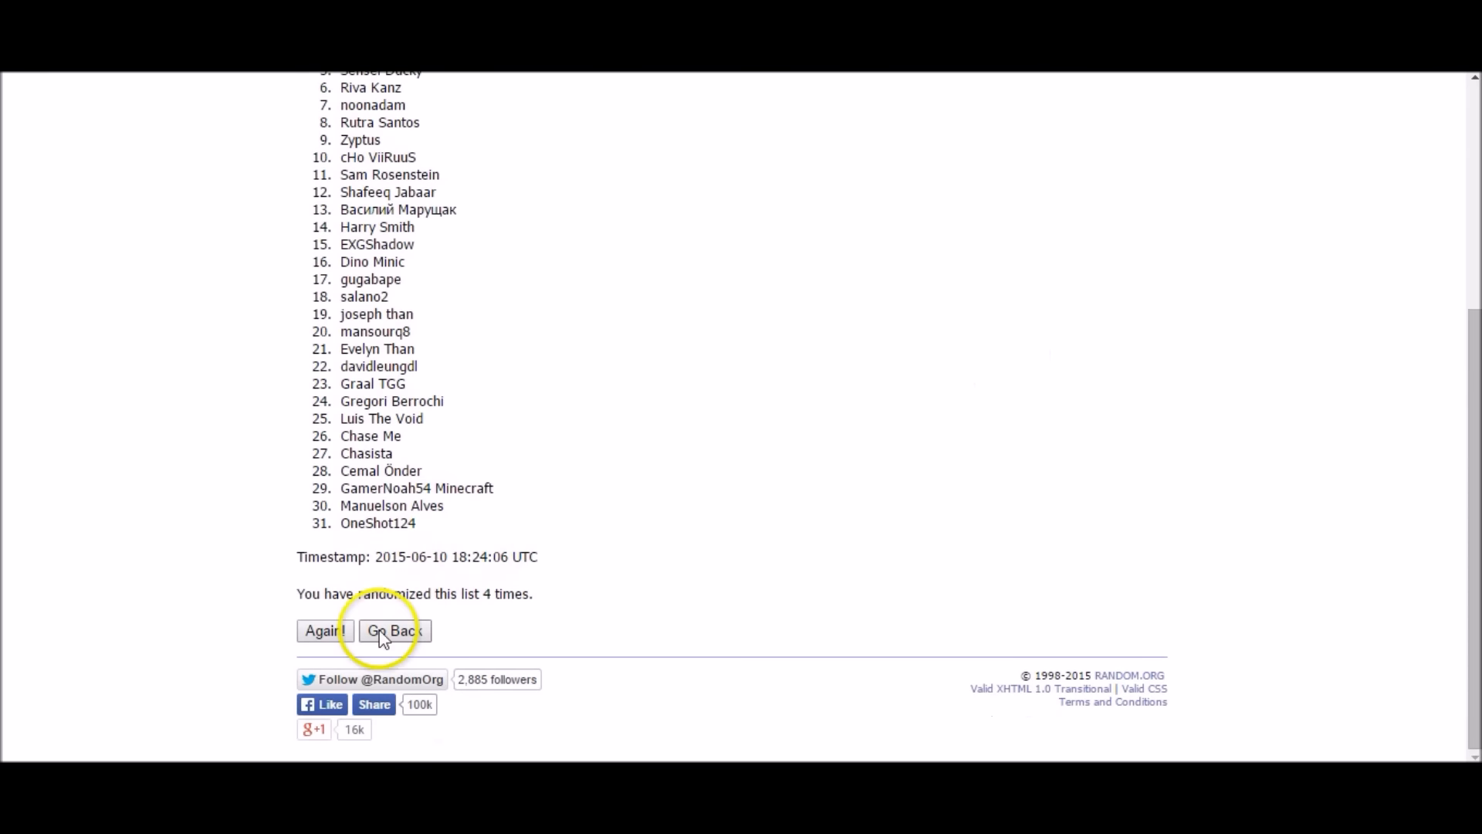
{"action": "left_click", "coordinate": [326, 630]}
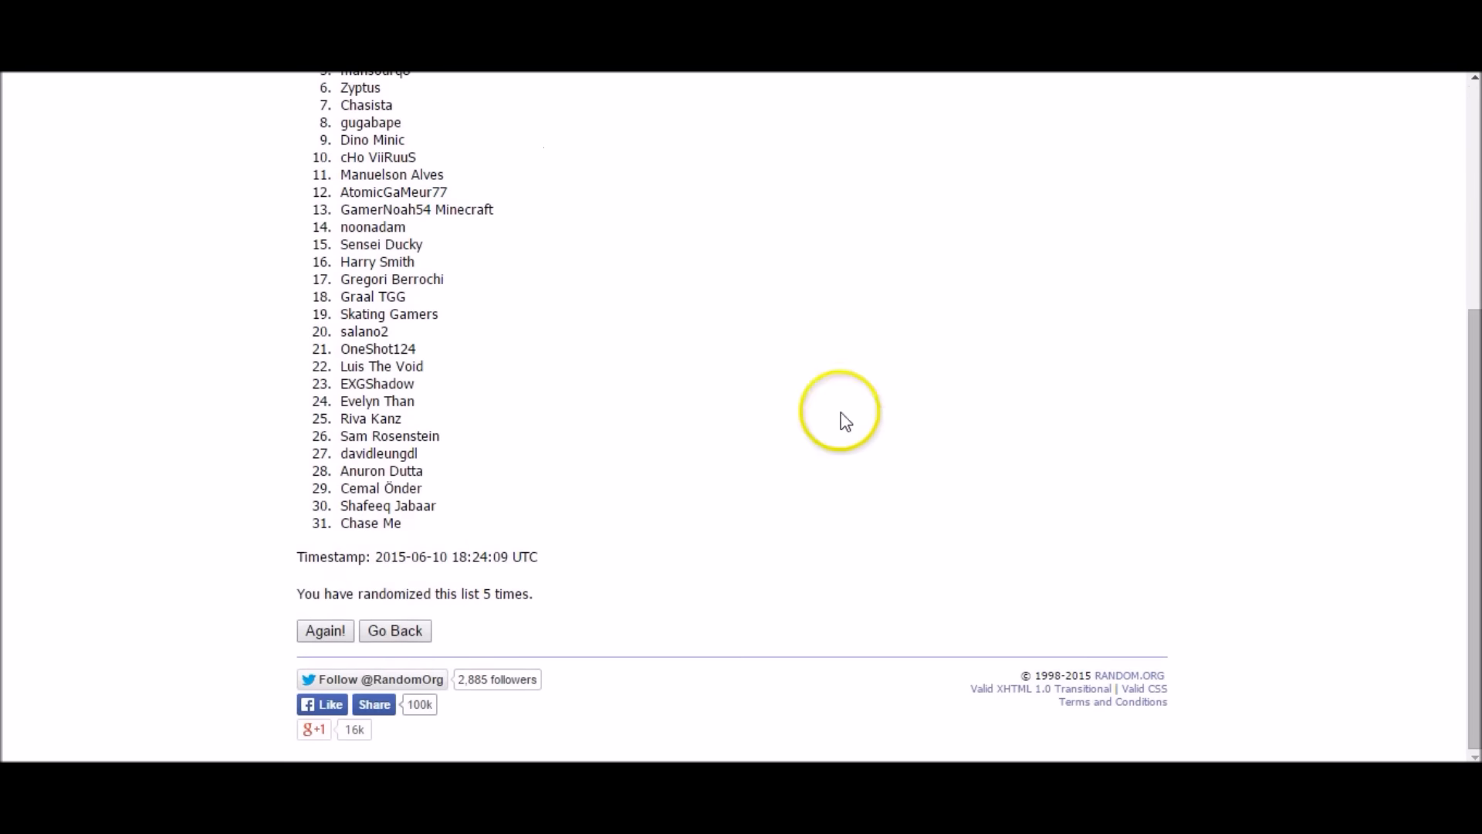
{"action": "left_click", "coordinate": [324, 630]}
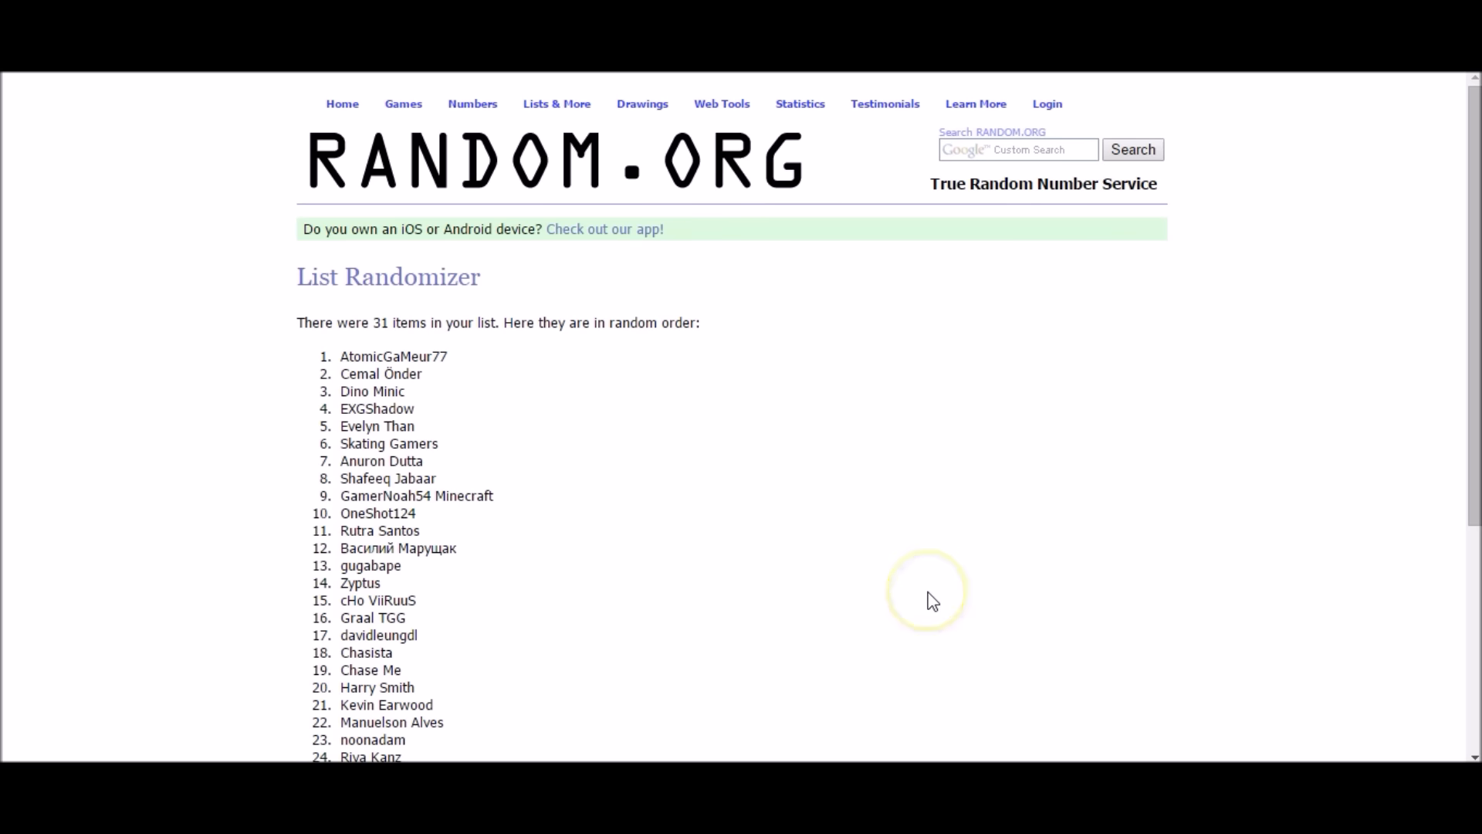
{"action": "mouse_move", "coordinate": [932, 600]}
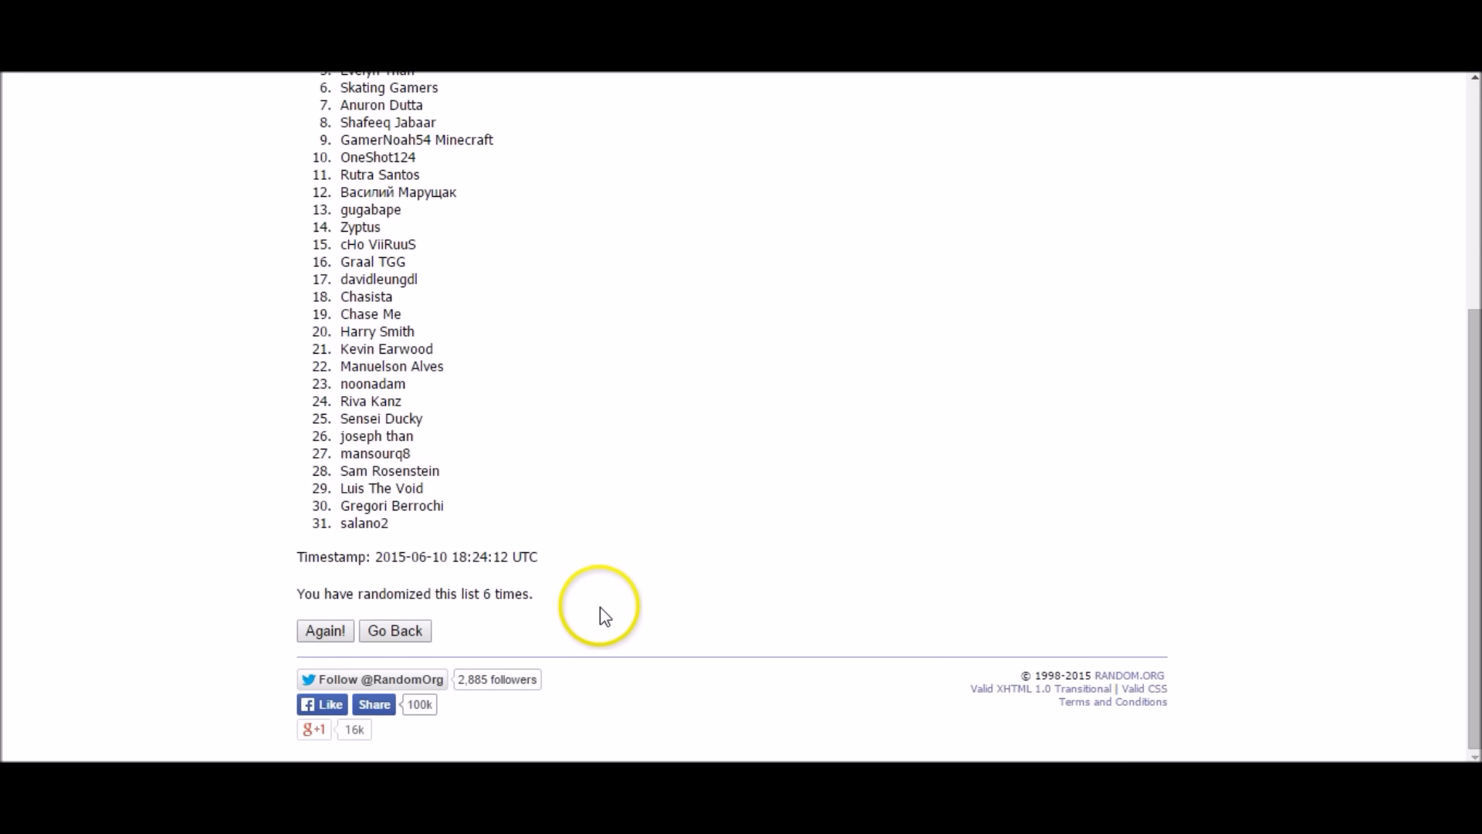
{"action": "left_click", "coordinate": [325, 630]}
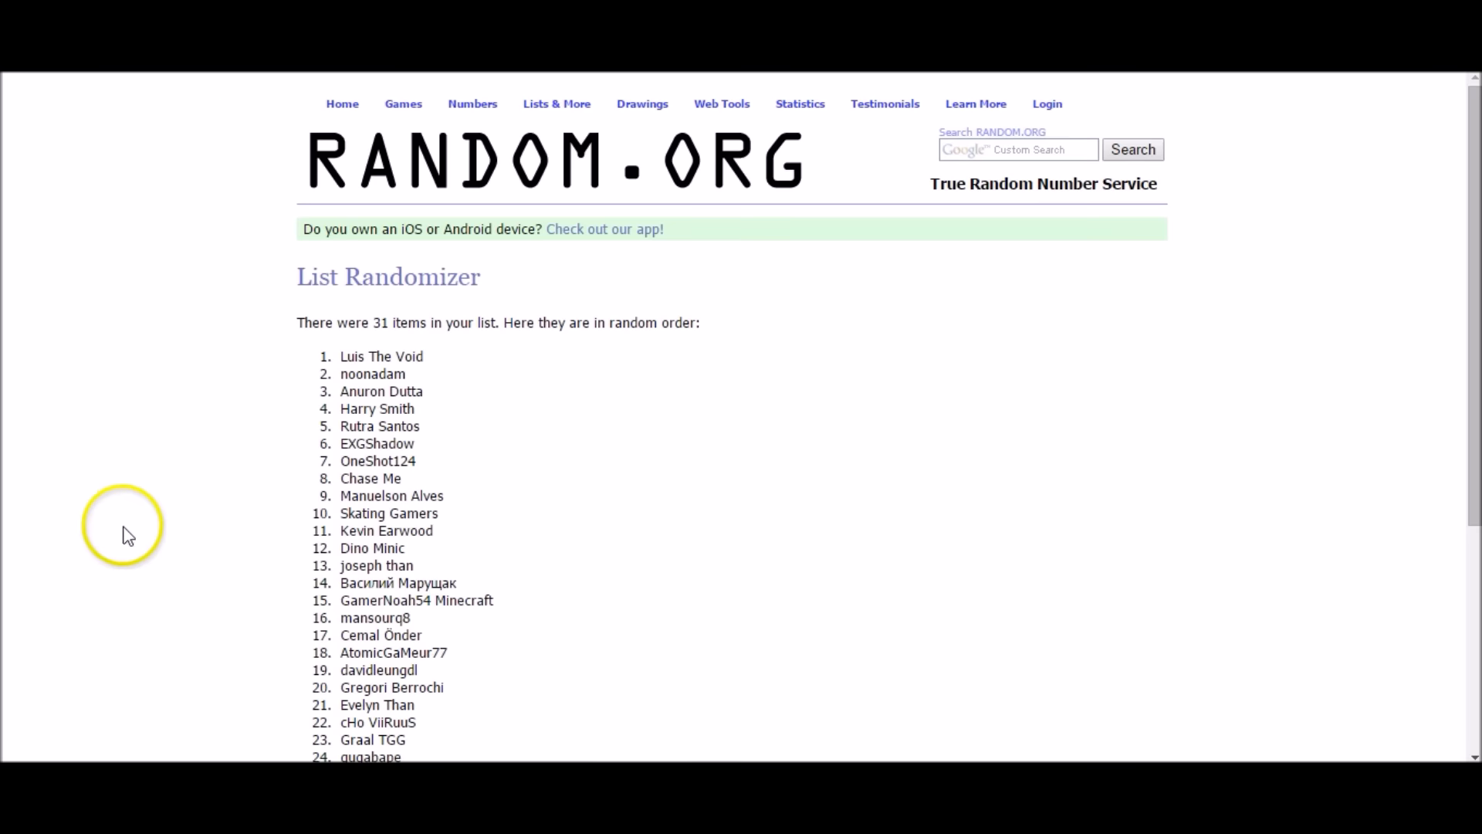
{"action": "scroll", "scroll_direction": "down", "scroll_amount": 3}
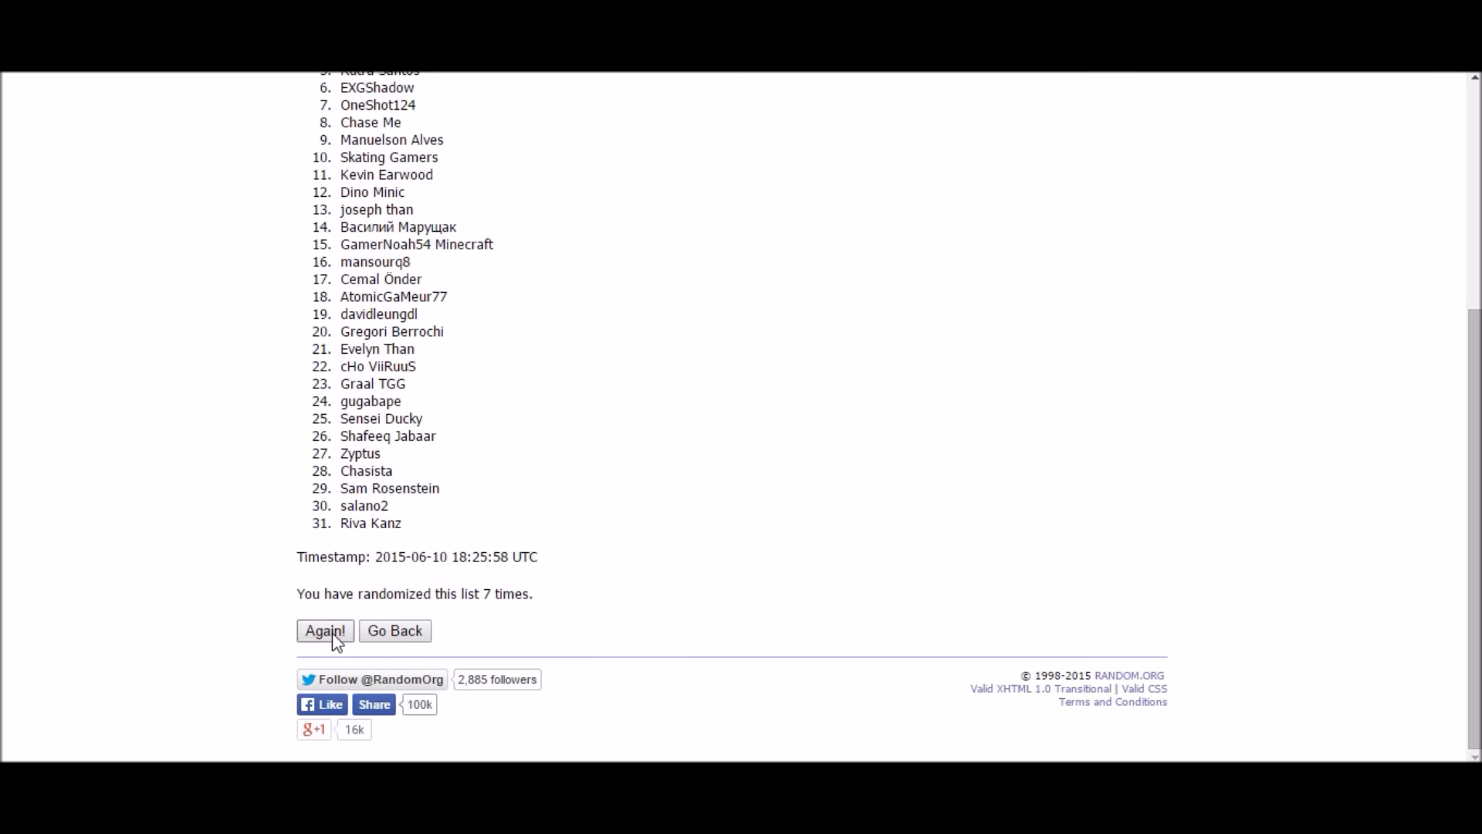
{"action": "left_click", "coordinate": [324, 630]}
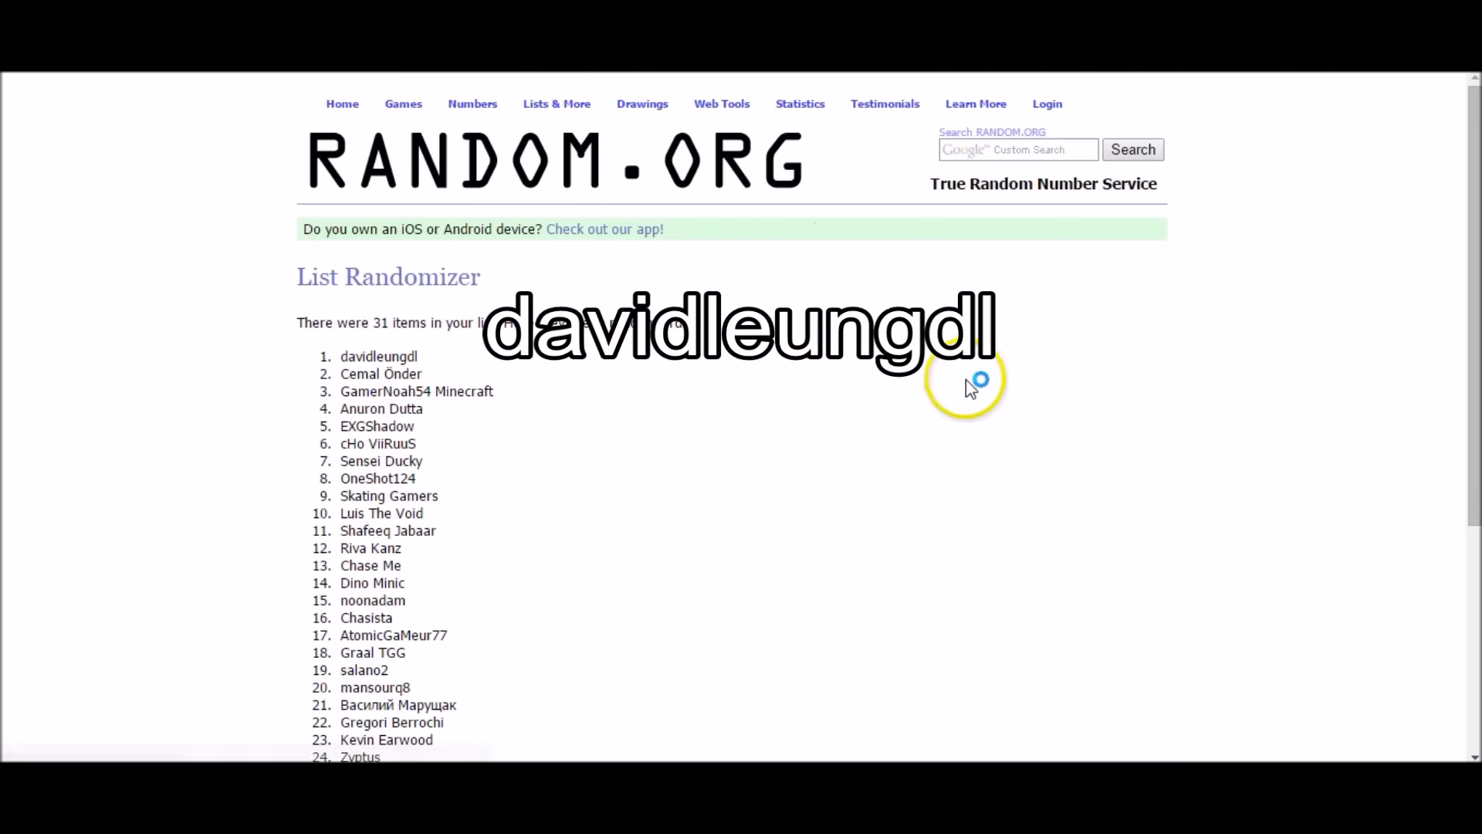
{"action": "mouse_move", "coordinate": [1016, 355]}
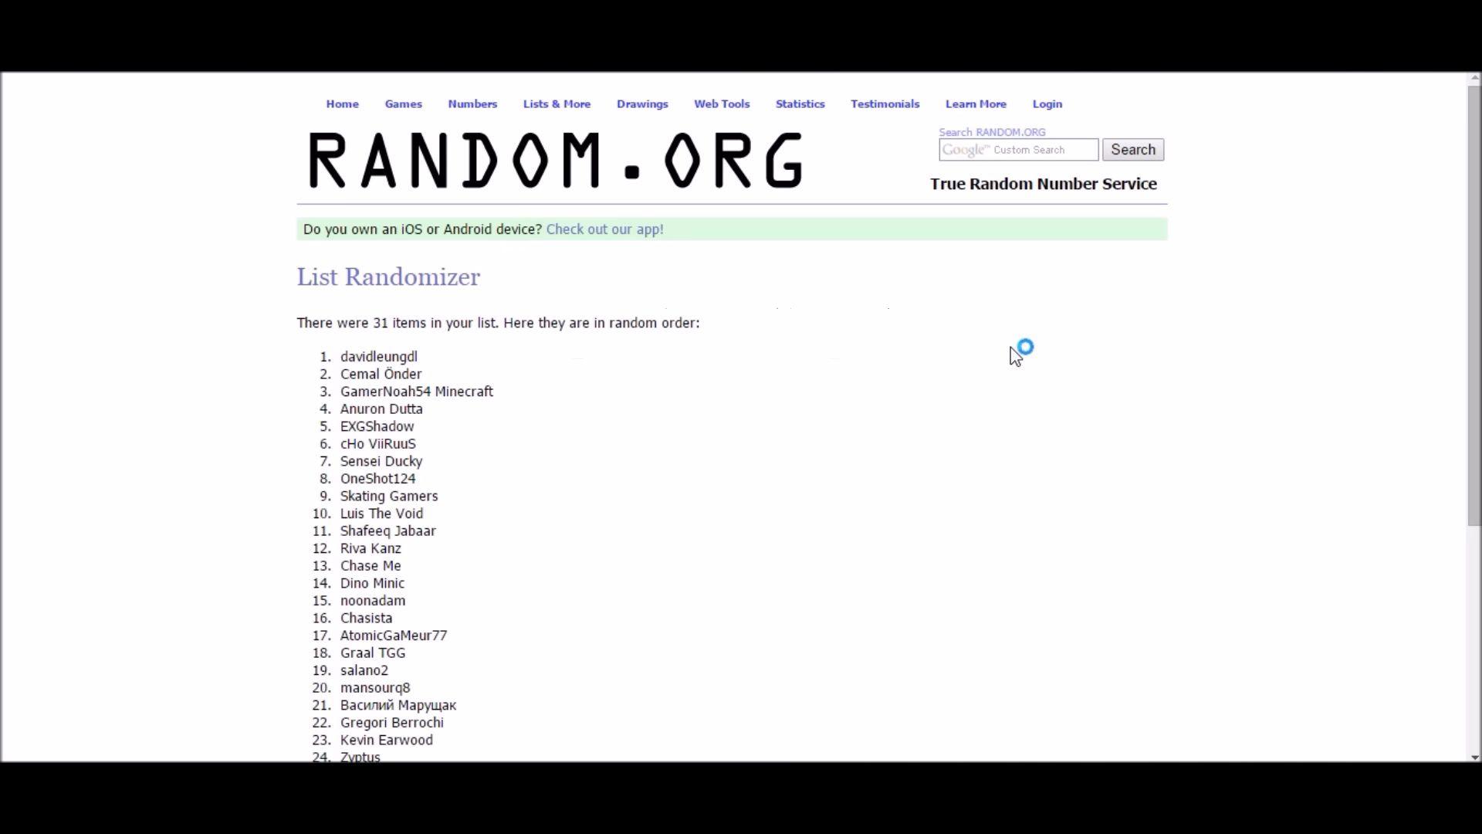
{"action": "scroll", "scroll_direction": "down", "scroll_amount": 3}
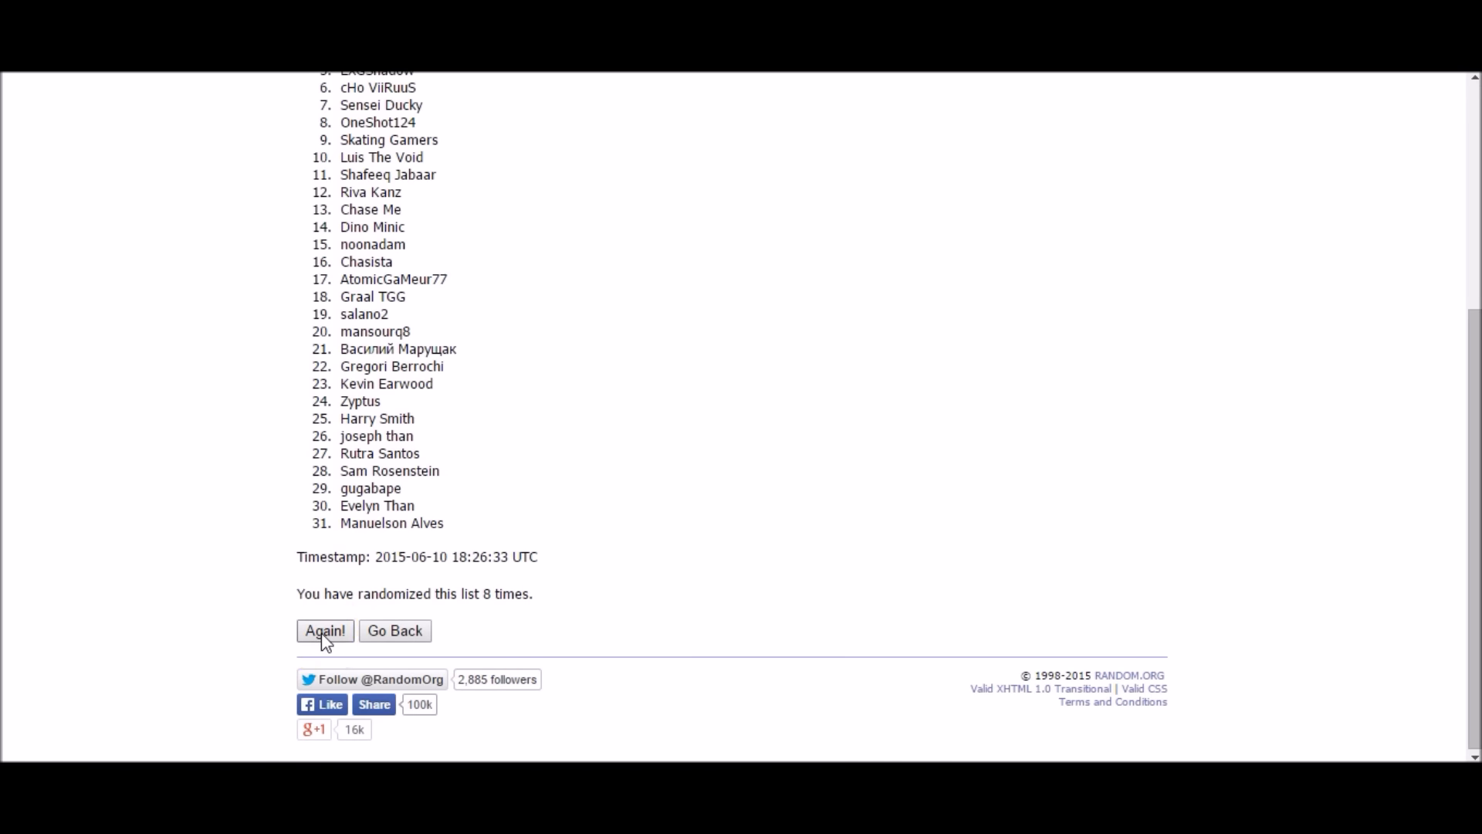
{"action": "left_click", "coordinate": [326, 630]}
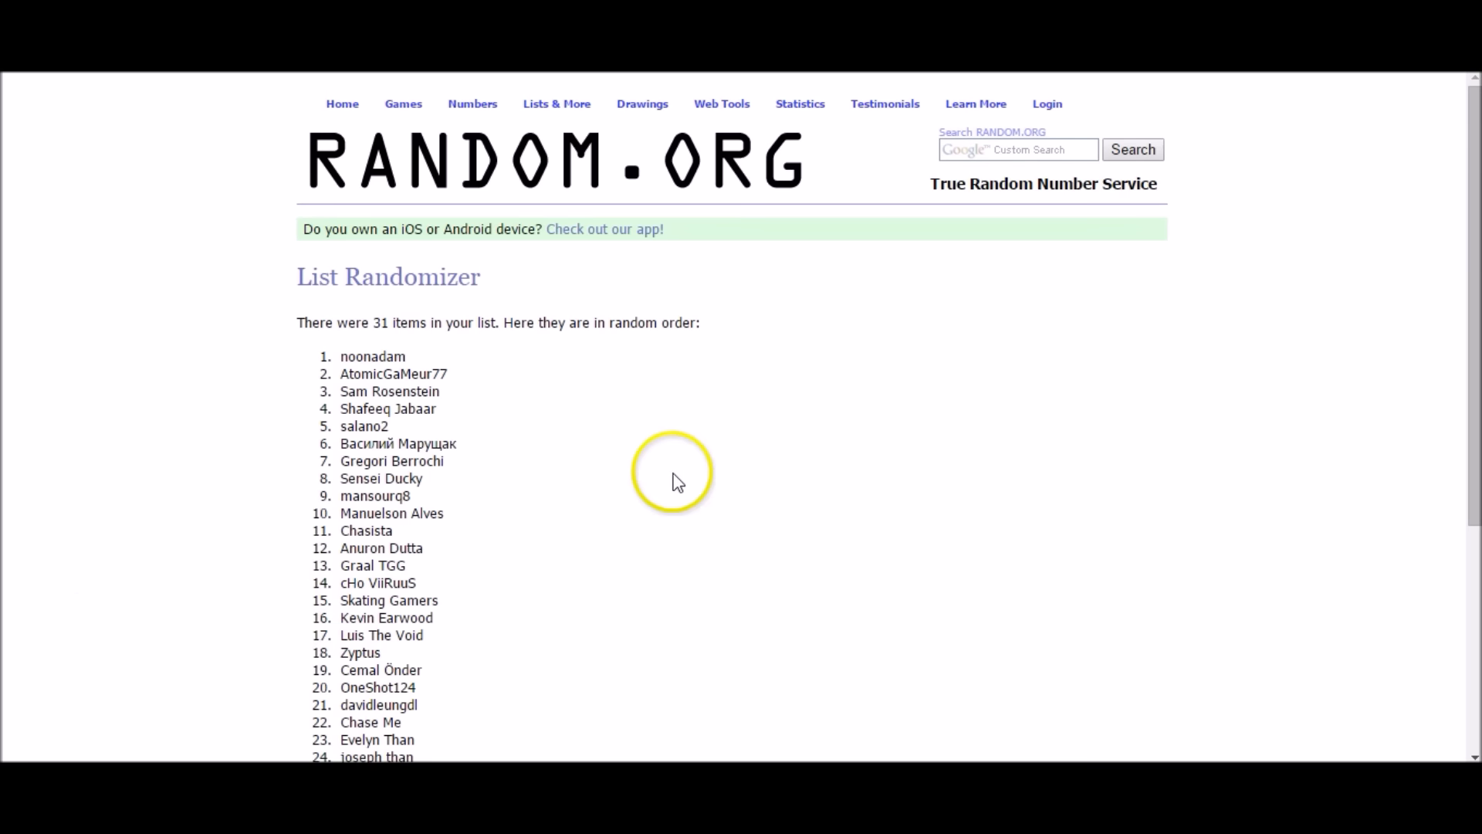
{"action": "scroll", "scroll_direction": "down", "scroll_amount": 3}
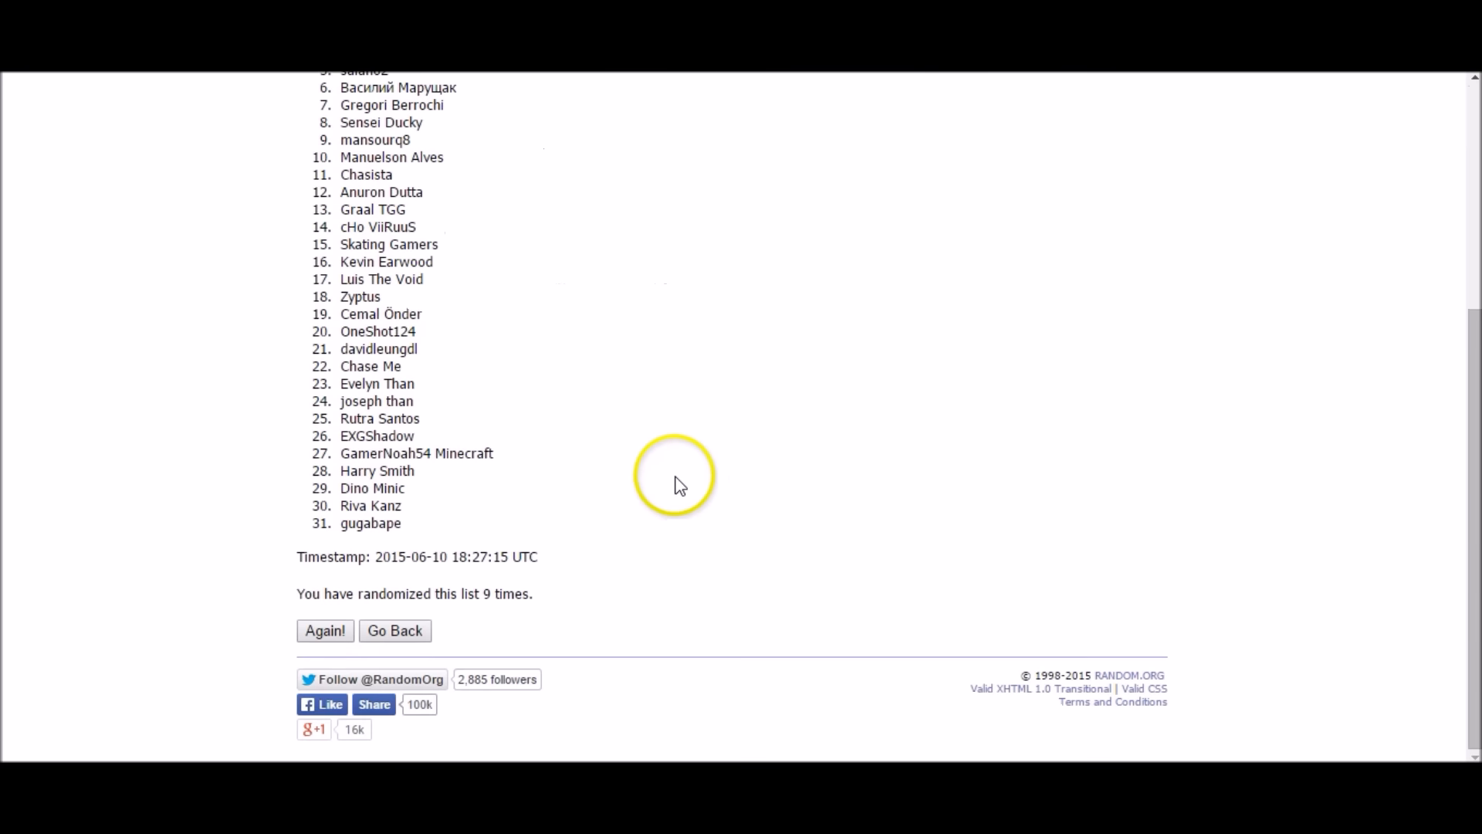
{"action": "mouse_move", "coordinate": [326, 630]}
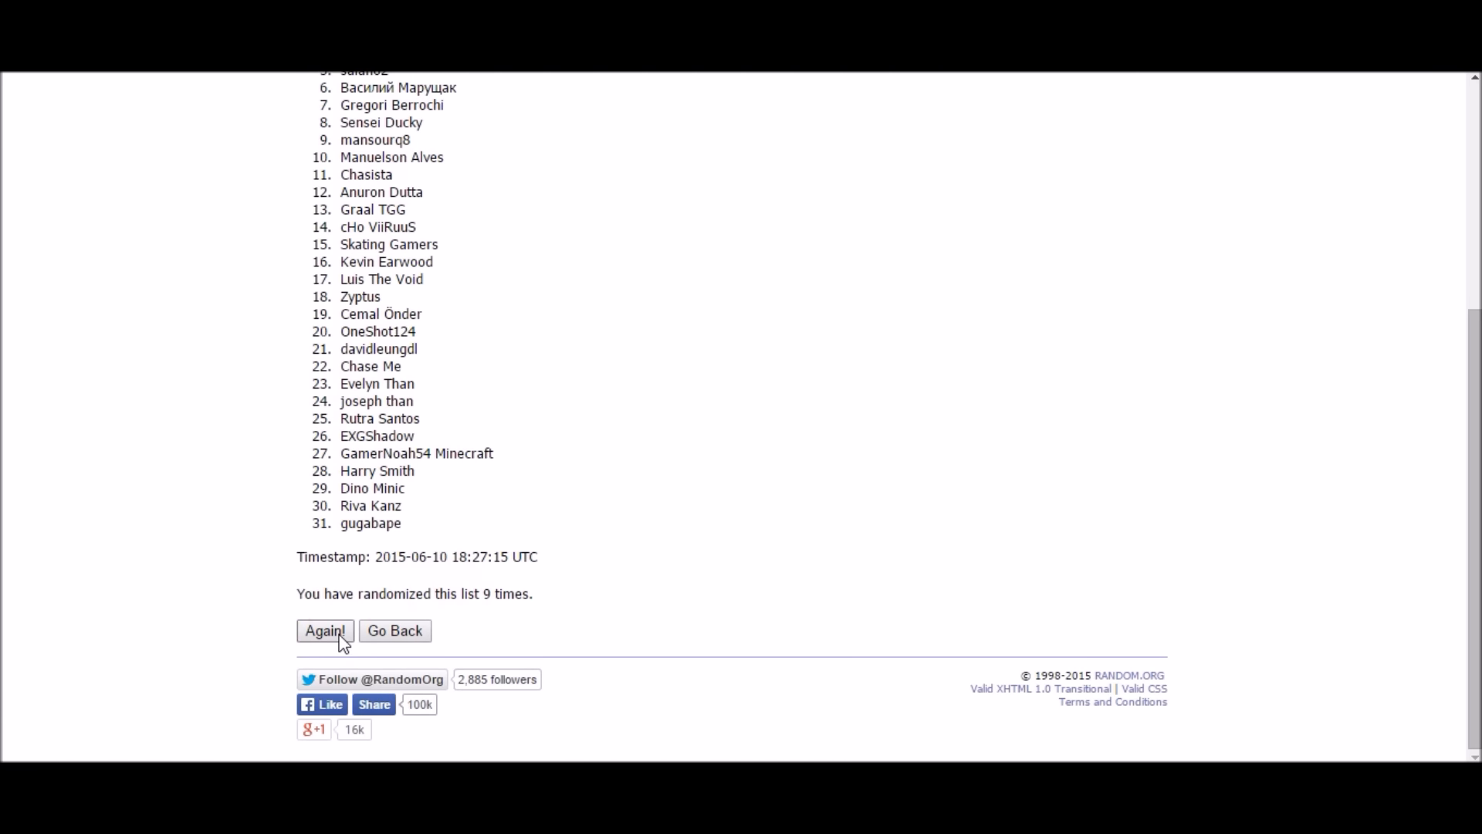
{"action": "left_click", "coordinate": [324, 630]}
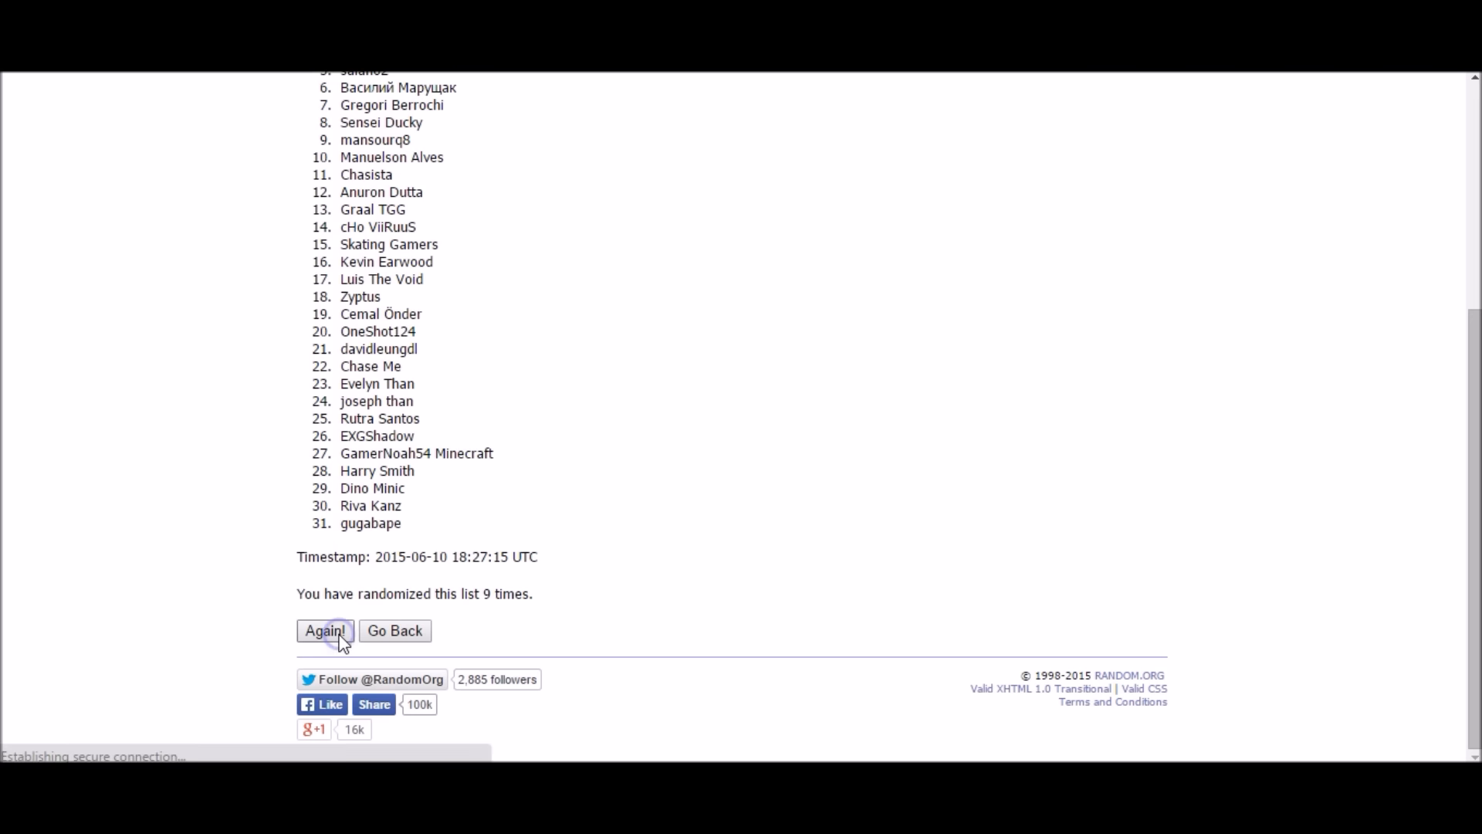
{"action": "left_click", "coordinate": [326, 630]}
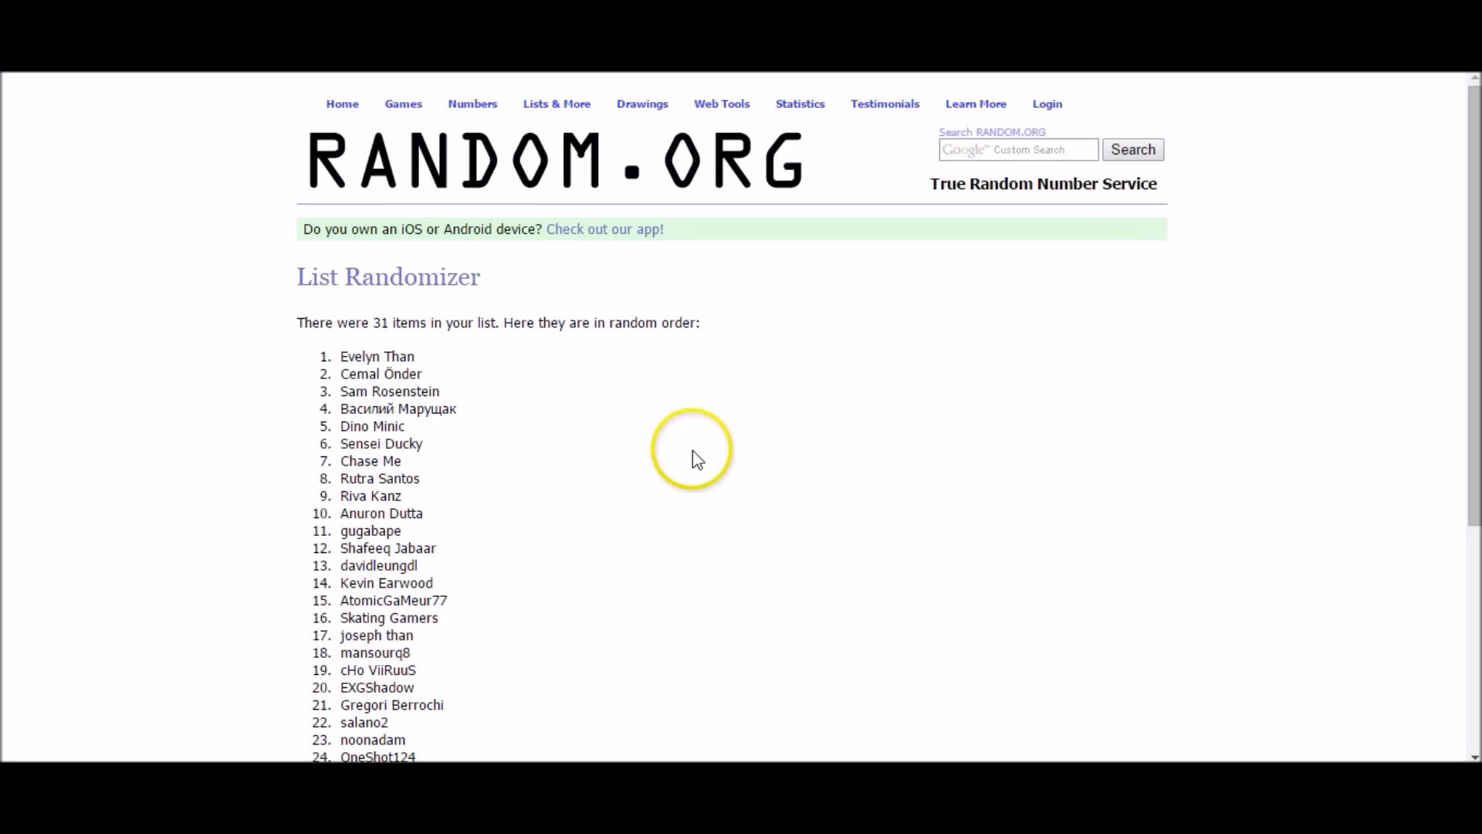
{"action": "scroll", "scroll_direction": "down", "scroll_amount": 3}
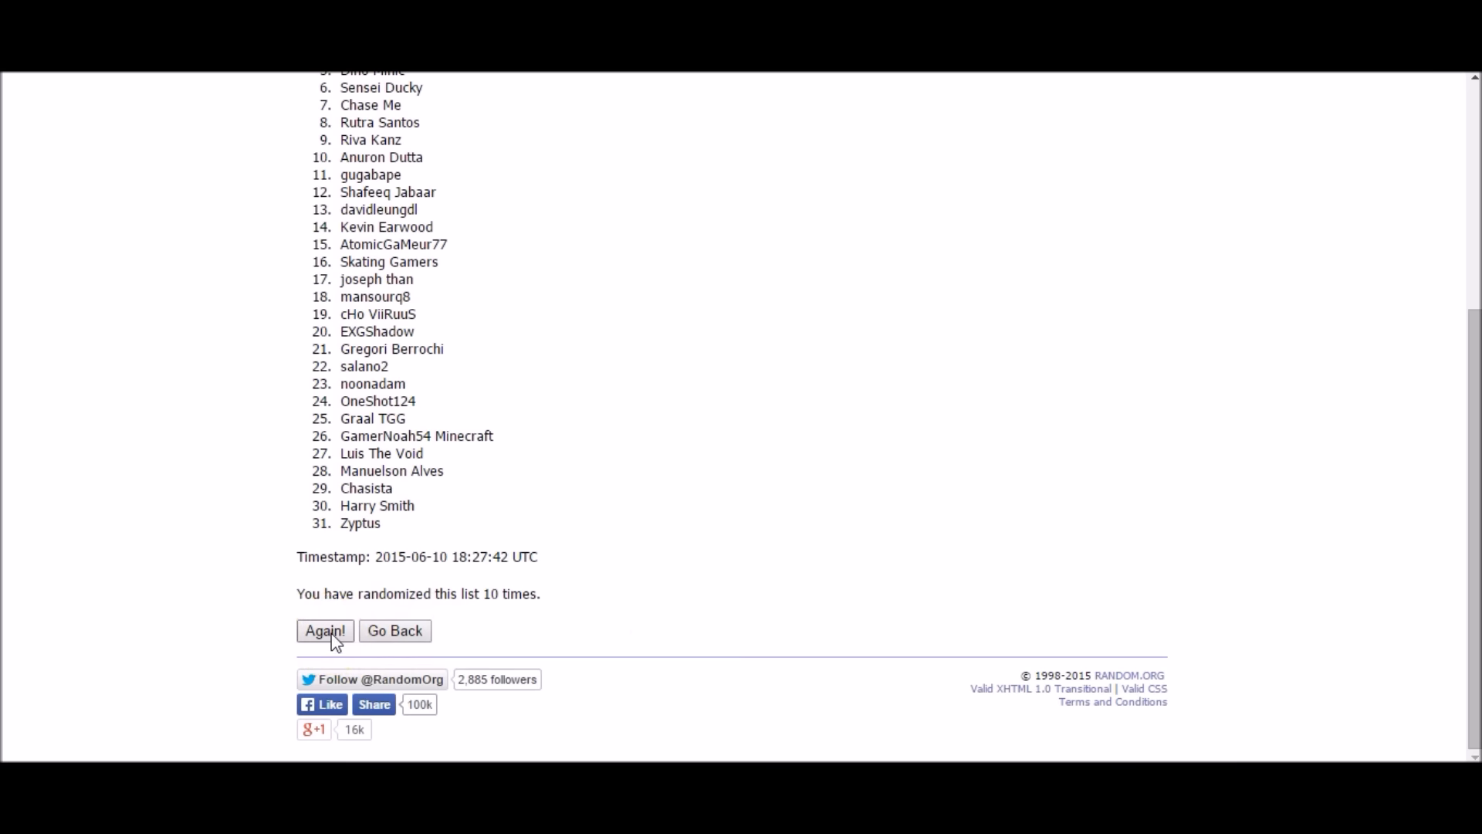
{"action": "left_click", "coordinate": [324, 630]}
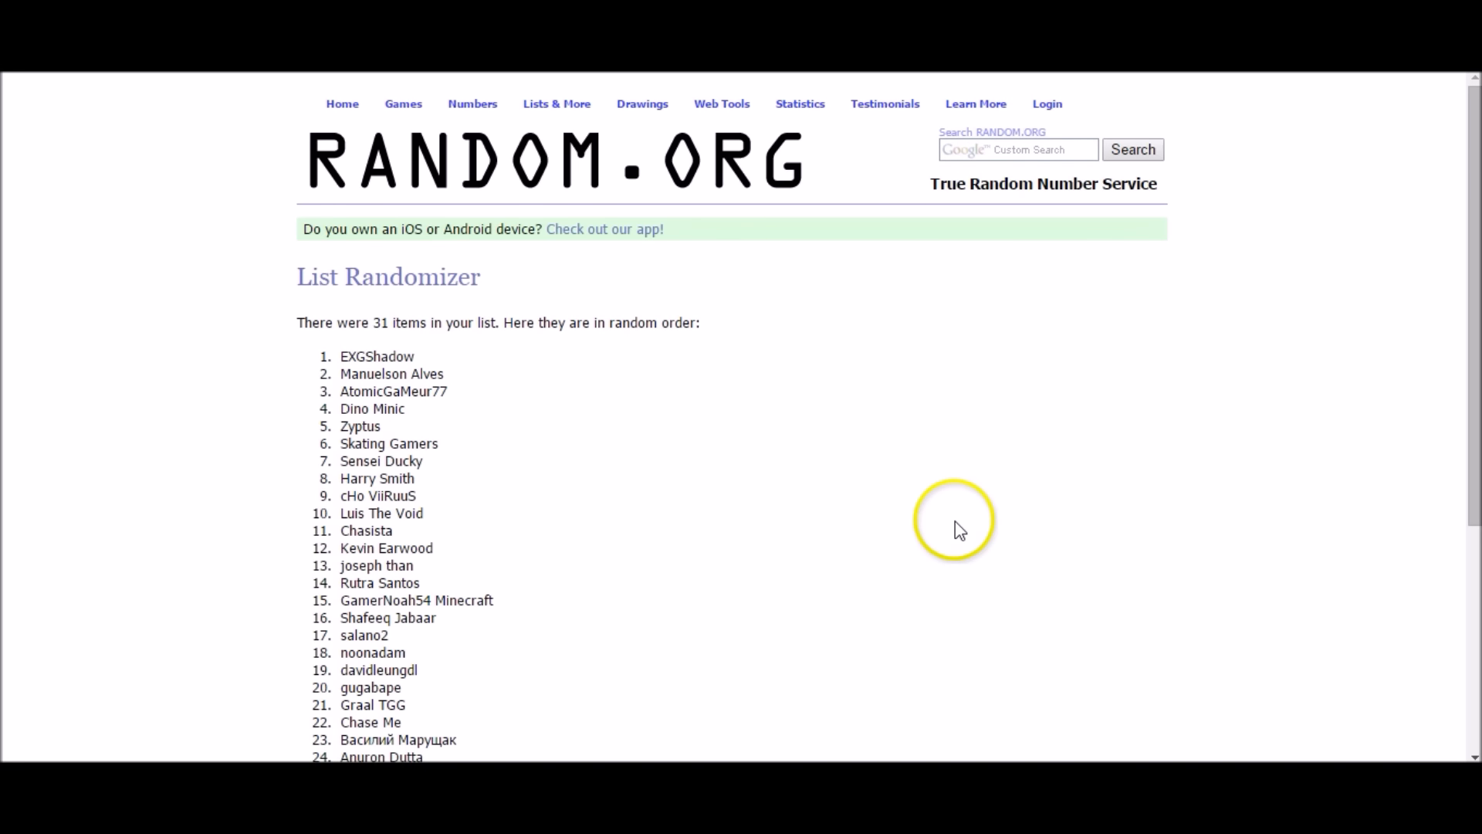
{"action": "mouse_move", "coordinate": [867, 474]}
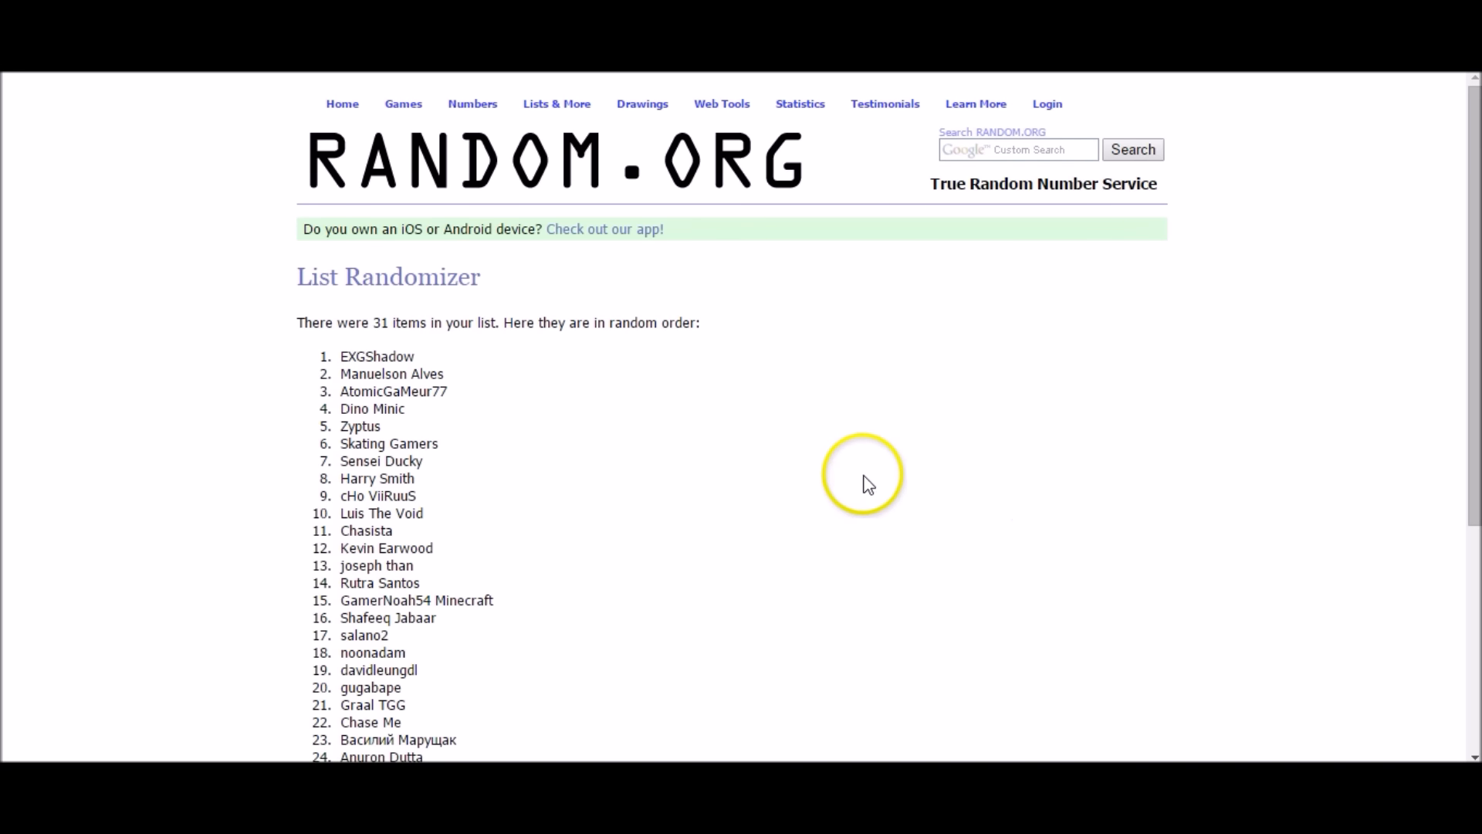
{"action": "scroll", "scroll_direction": "down", "scroll_amount": 3}
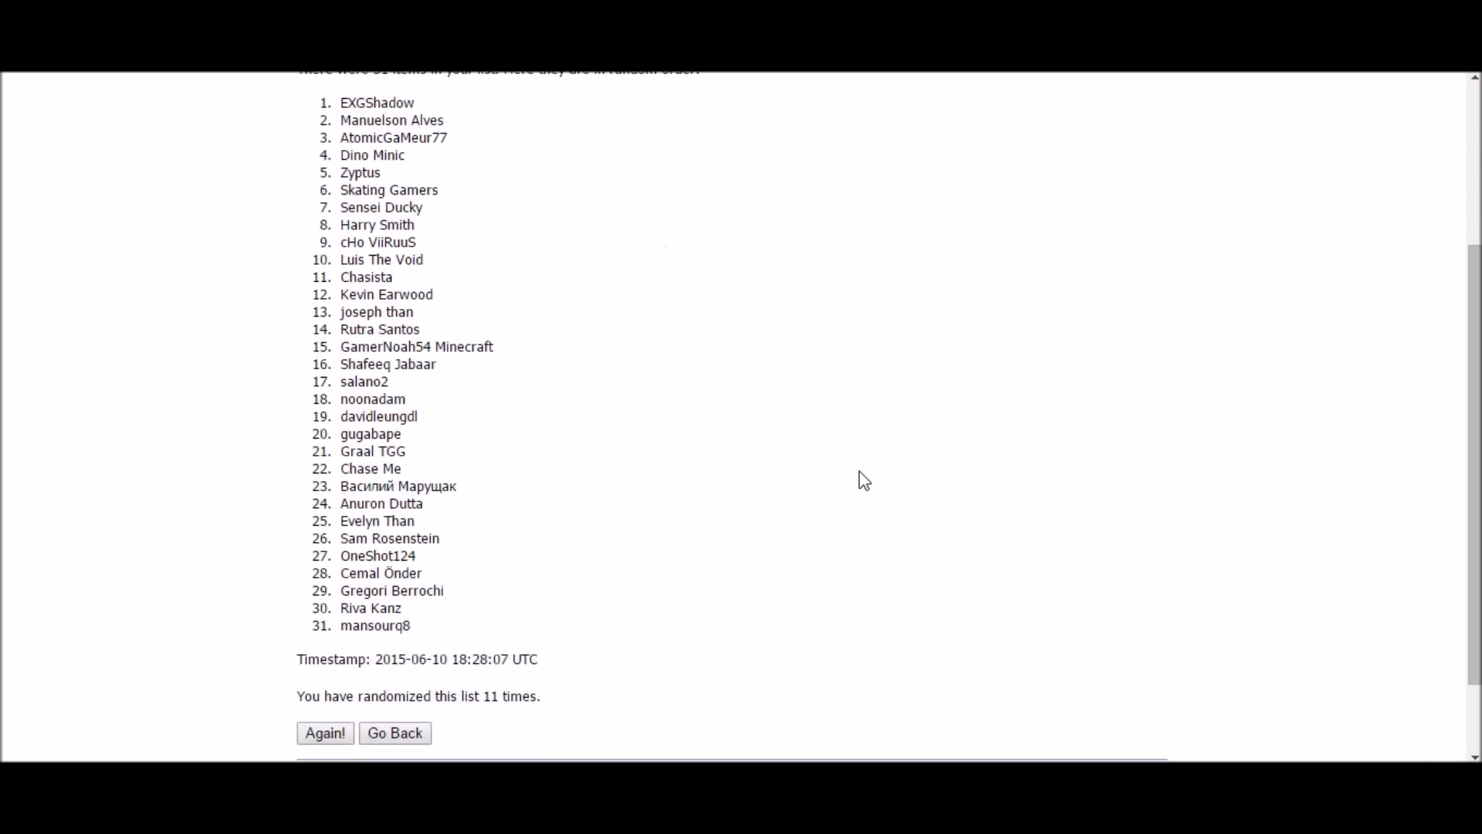
{"action": "scroll", "scroll_direction": "down", "scroll_amount": 3}
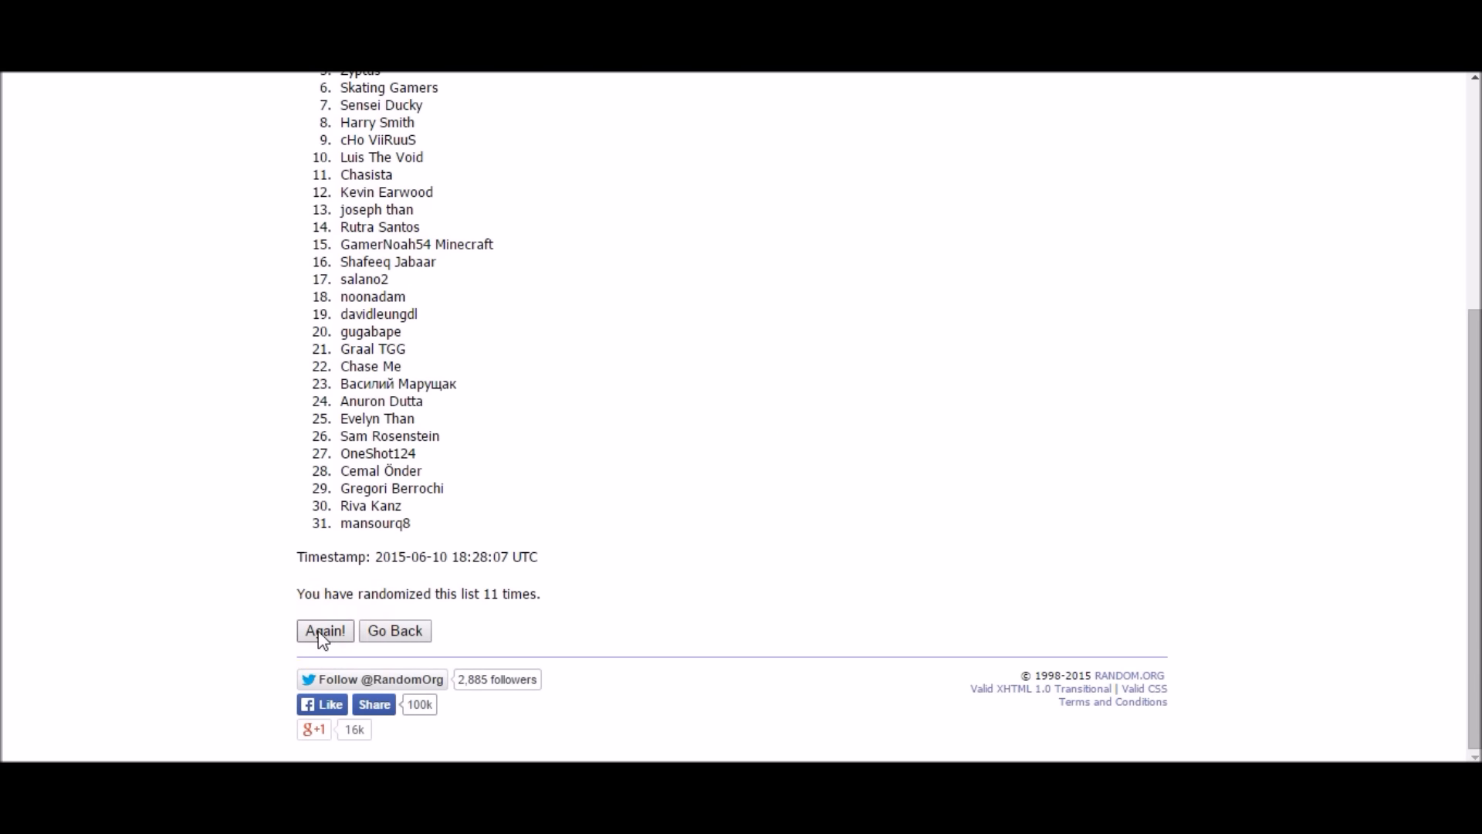
{"action": "left_click", "coordinate": [326, 630]}
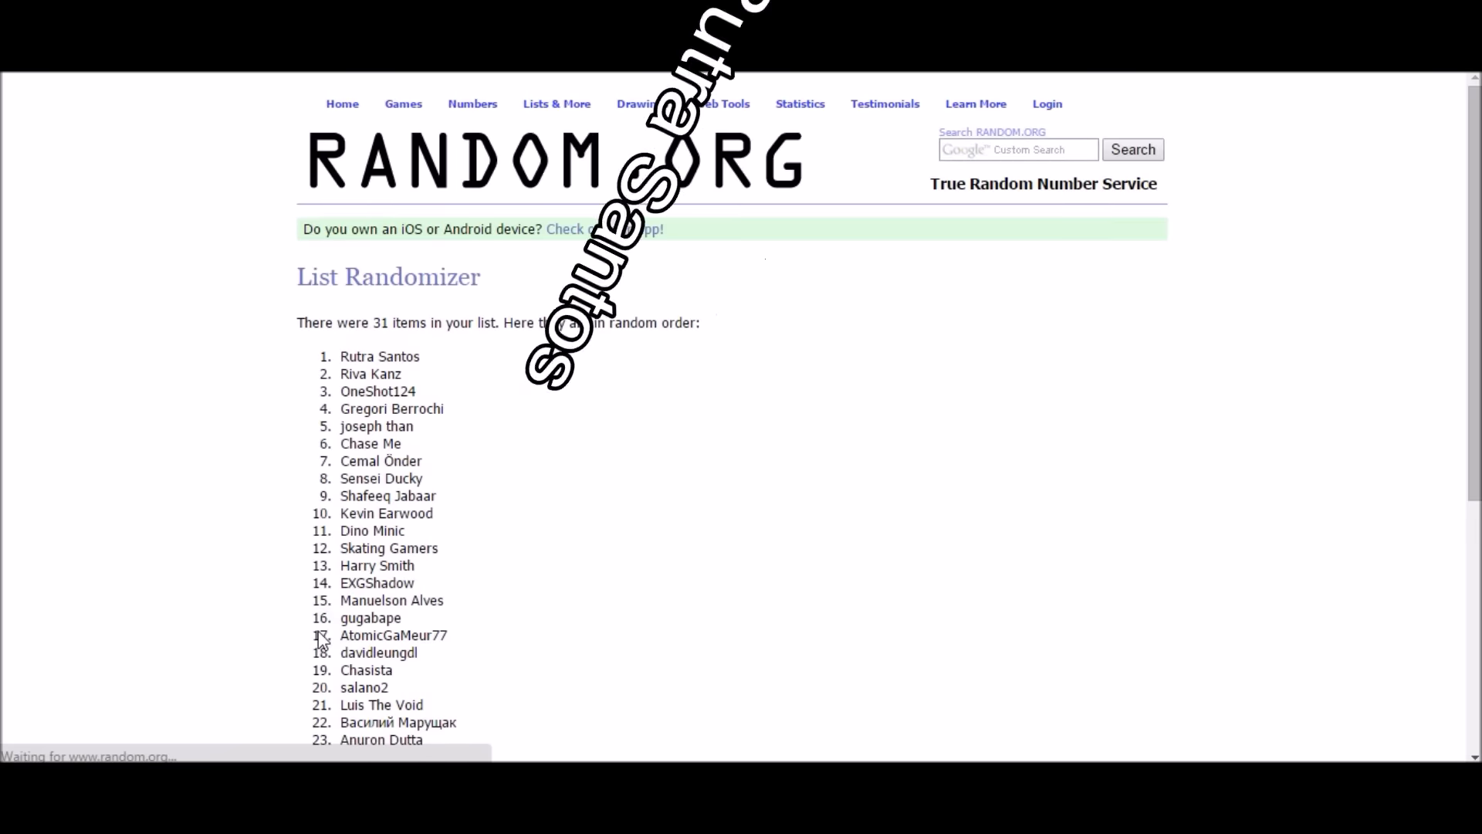